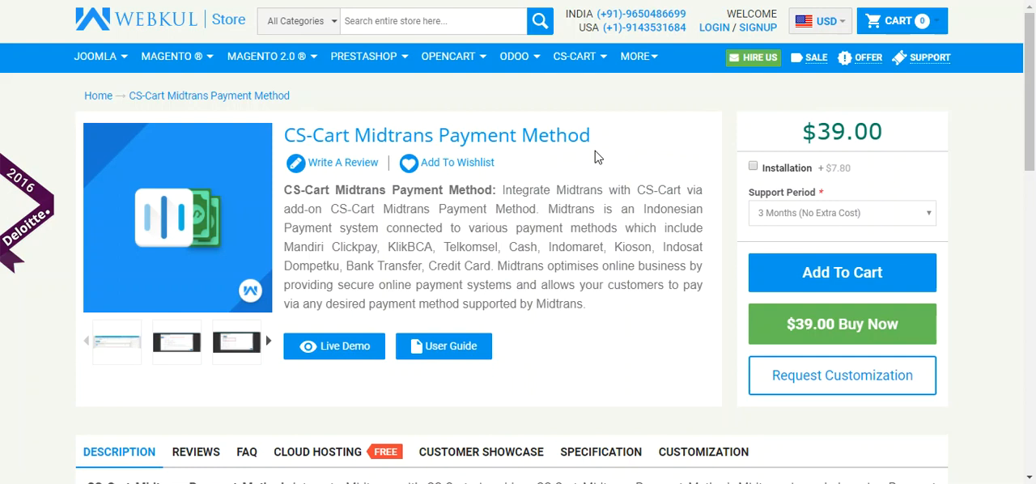
mouse_move(366, 332)
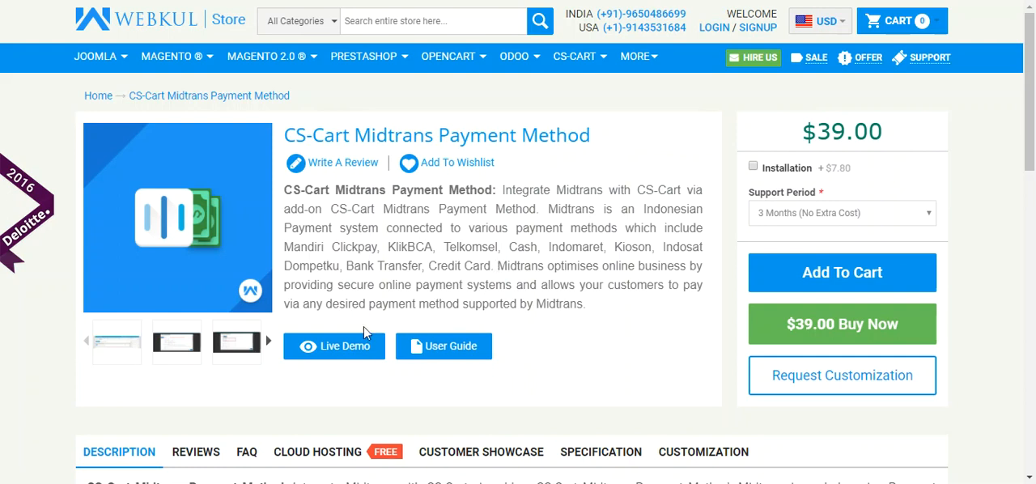
mouse_move(334, 347)
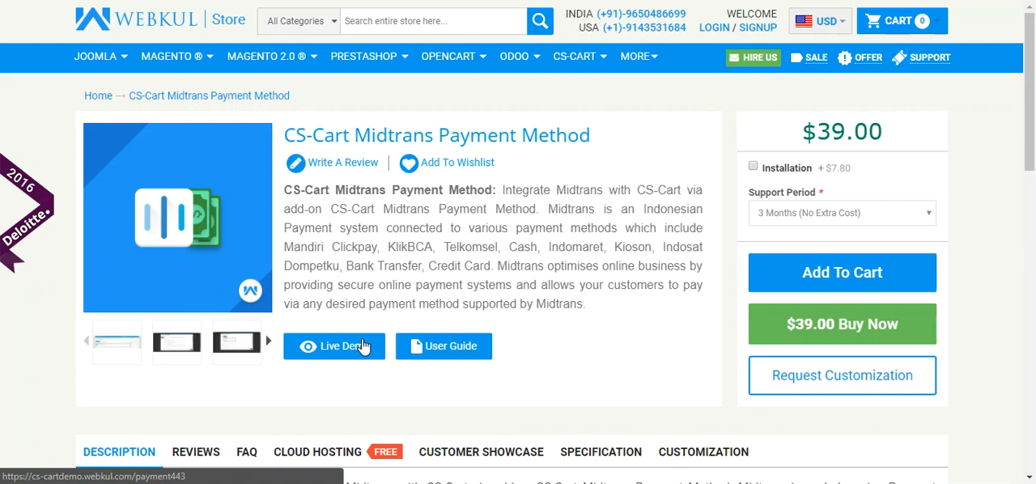
- Reach the Manage add-ons list in the demo store admin and start uploading a new add-on
left_click(333, 346)
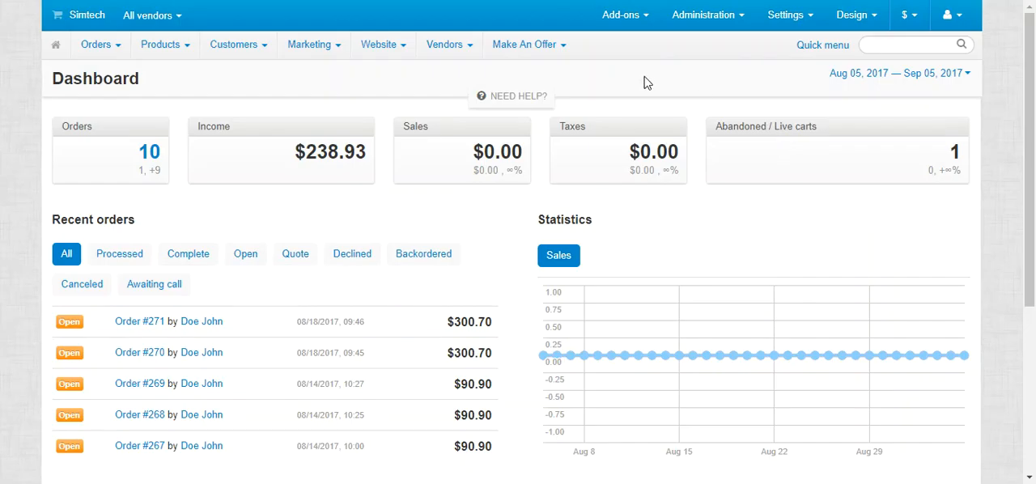
left_click(621, 14)
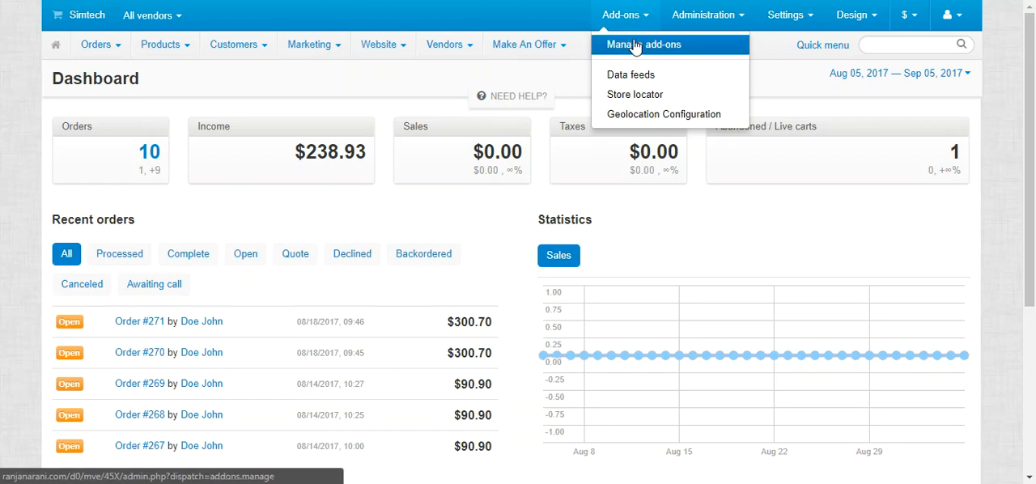
left_click(643, 45)
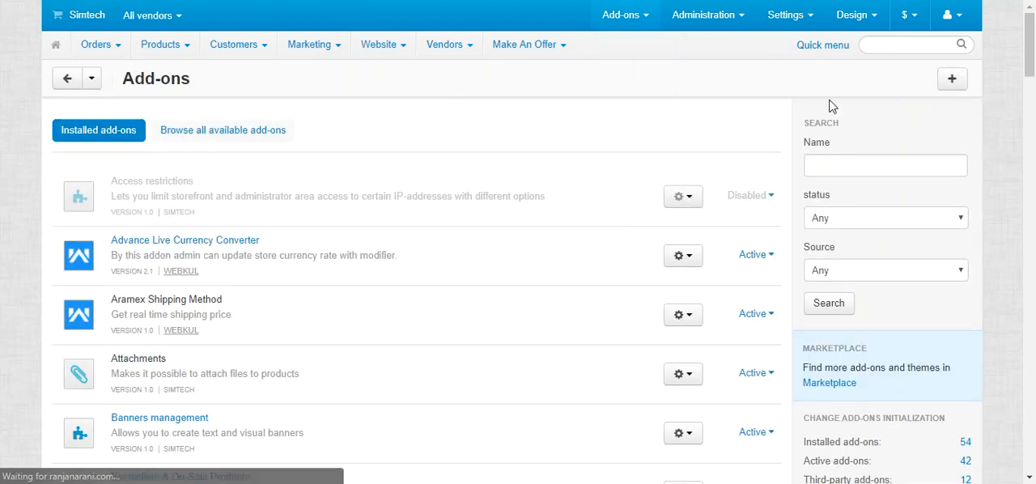
left_click(952, 78)
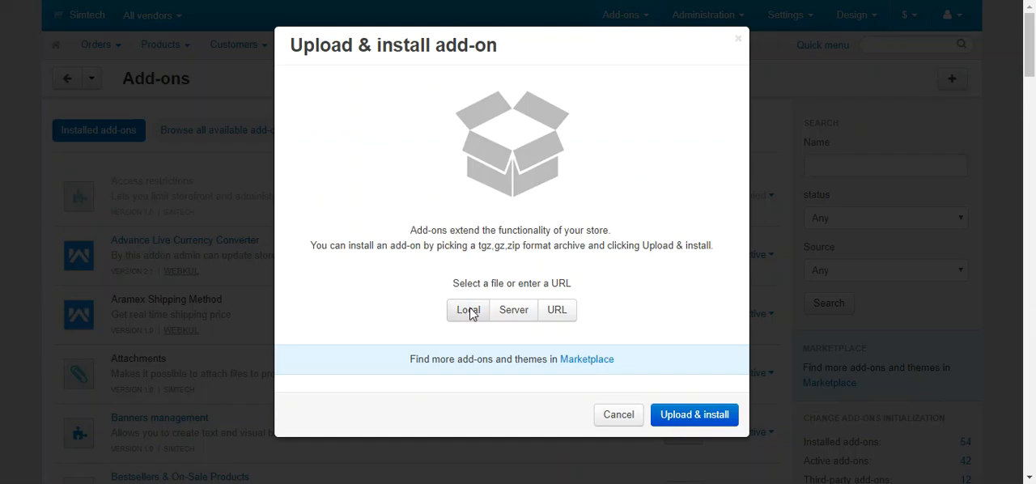
- Upload and install the cs-cart_midtrans_payment_method zip from the local computer
left_click(467, 311)
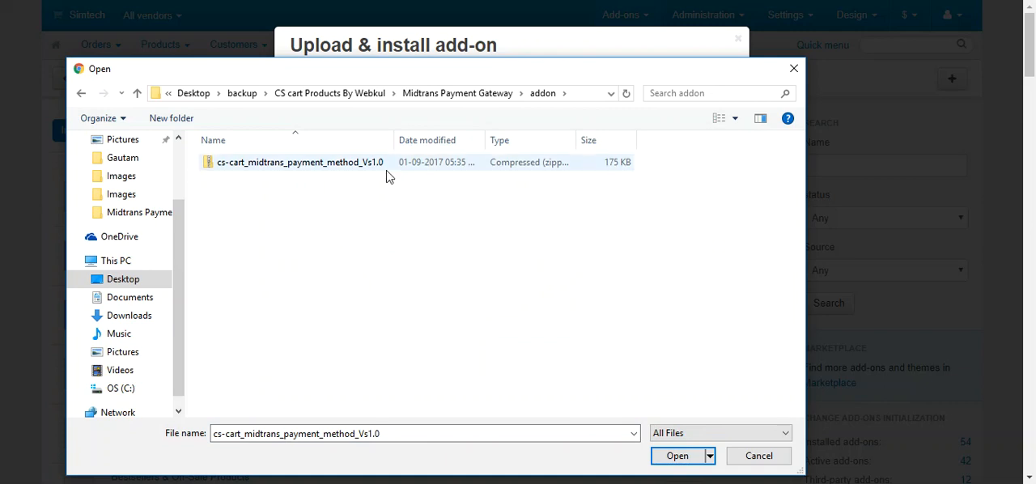
left_click(677, 456)
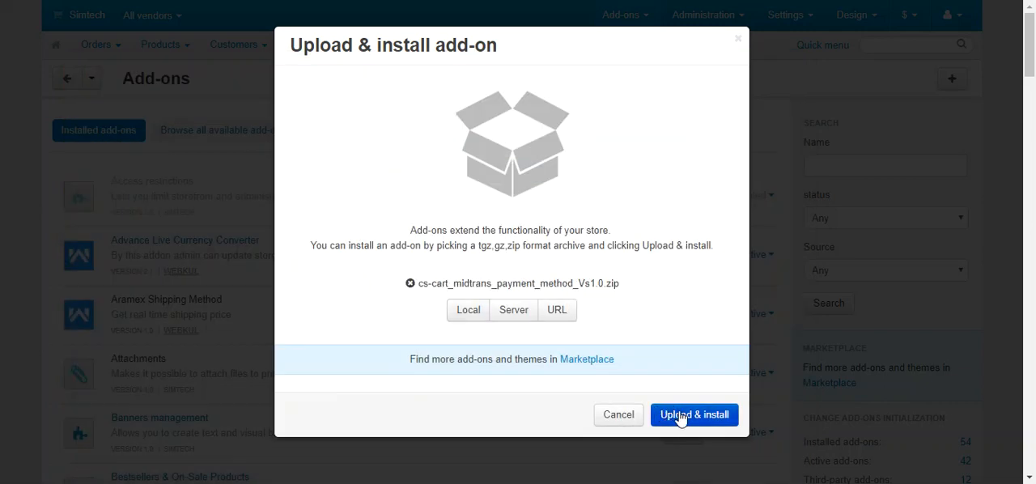
left_click(693, 415)
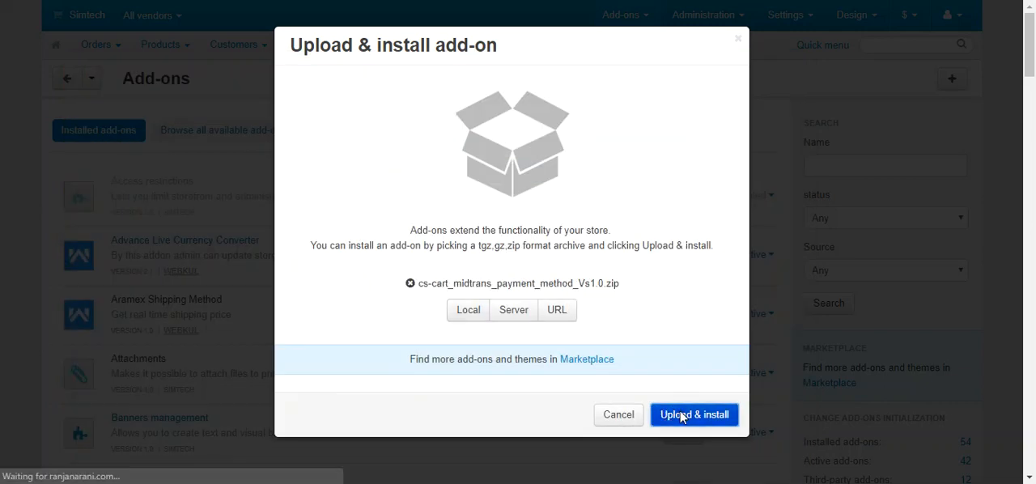
left_click(694, 415)
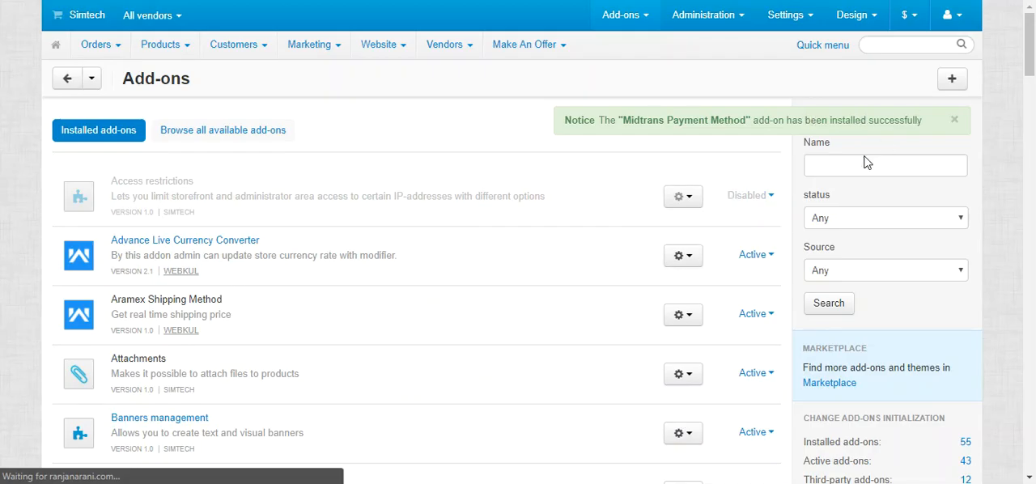
- Filter the add-ons list by name 'mi' so the active Midtrans Payment Method add-on shows
type("midt")
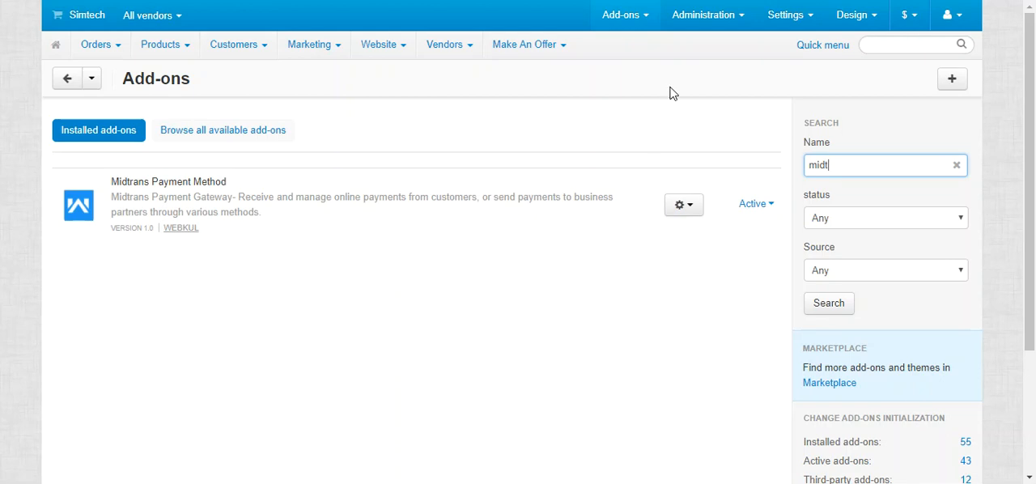
mouse_move(654, 99)
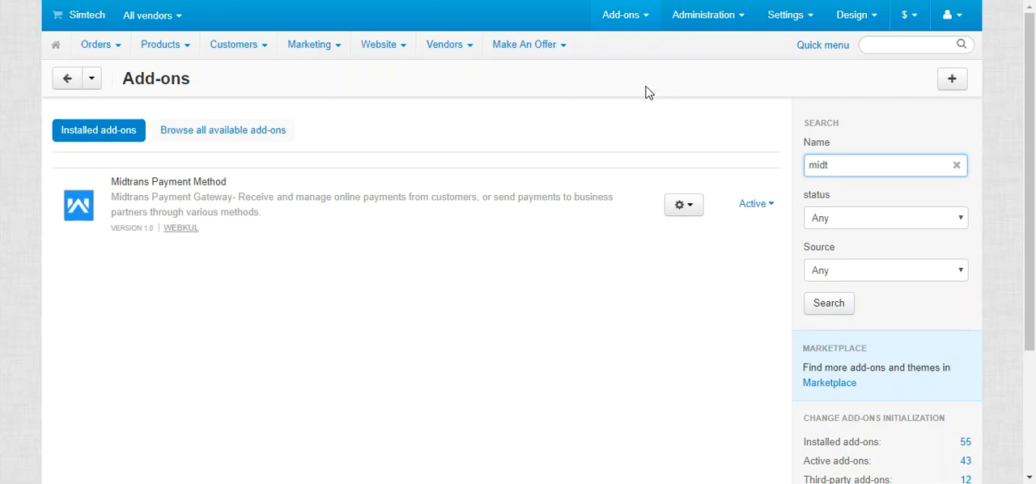
mouse_move(704, 88)
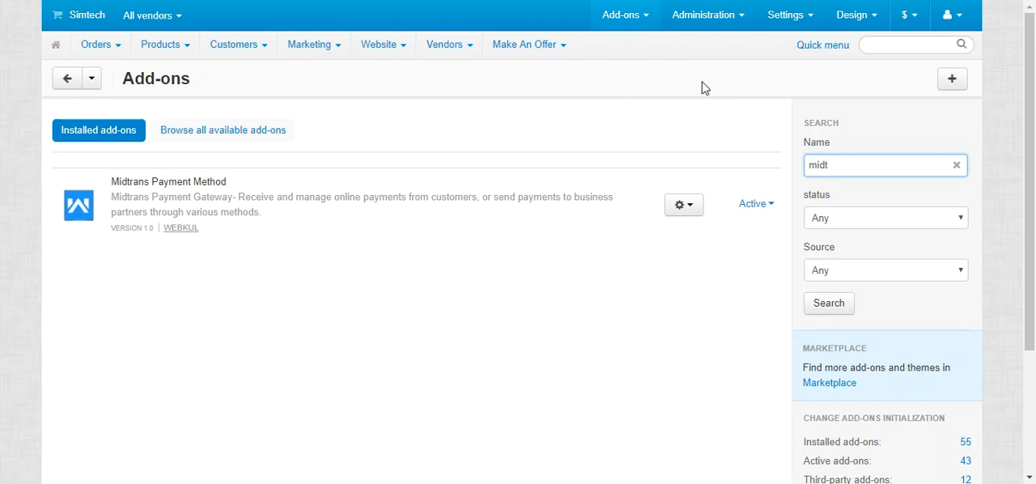
left_click(703, 15)
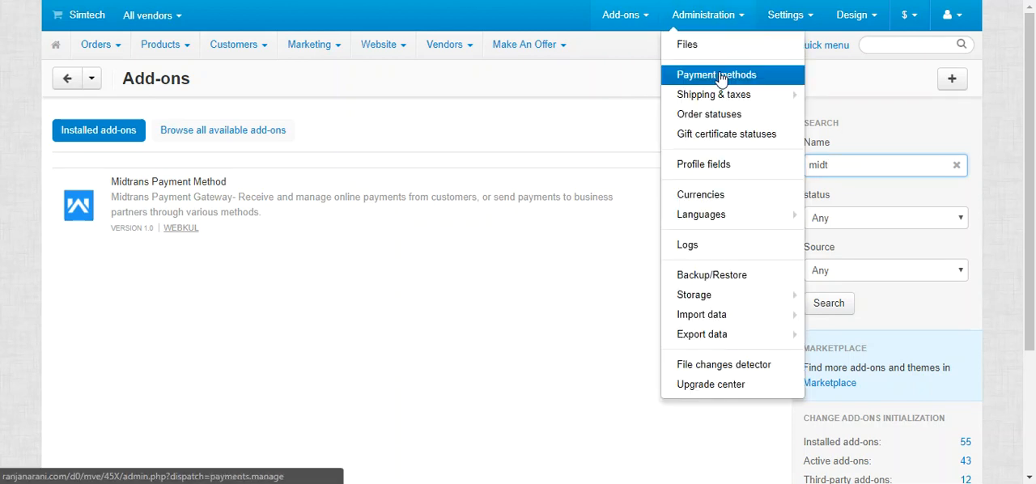
- Start a new payment method under Administration > Payment methods named 'Midtrans'
left_click(715, 75)
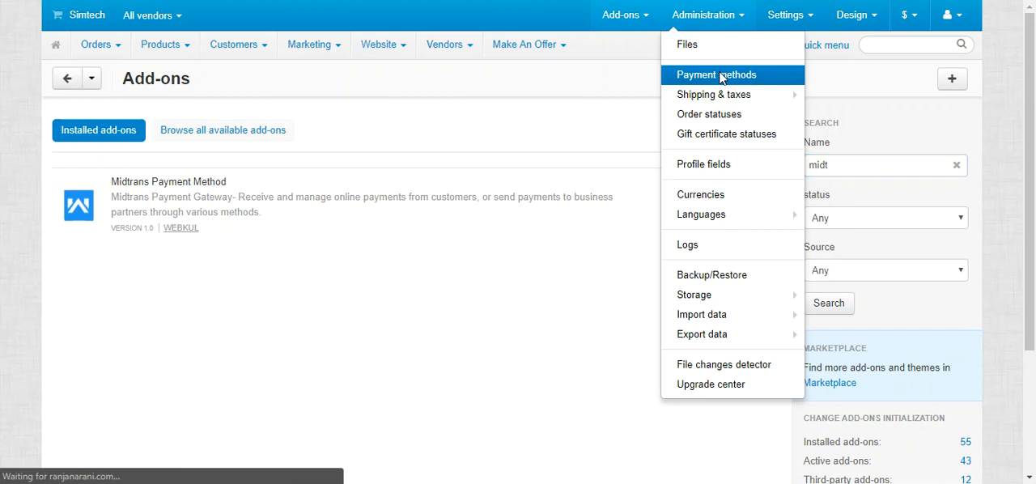
left_click(716, 74)
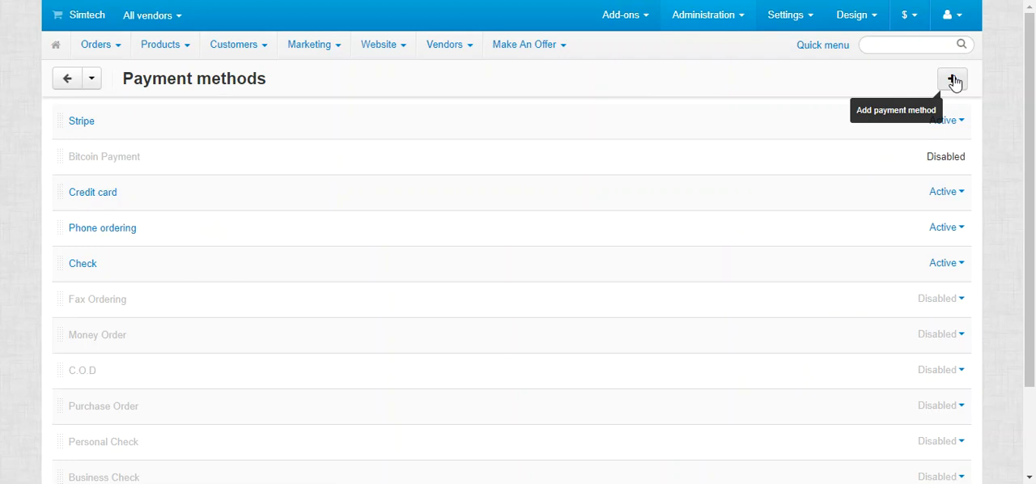
left_click(952, 77)
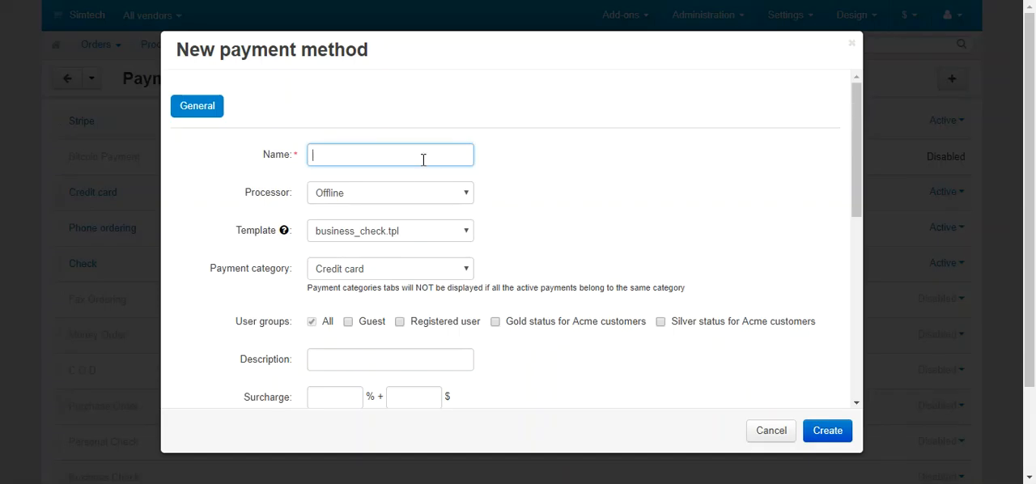
type("Midtran")
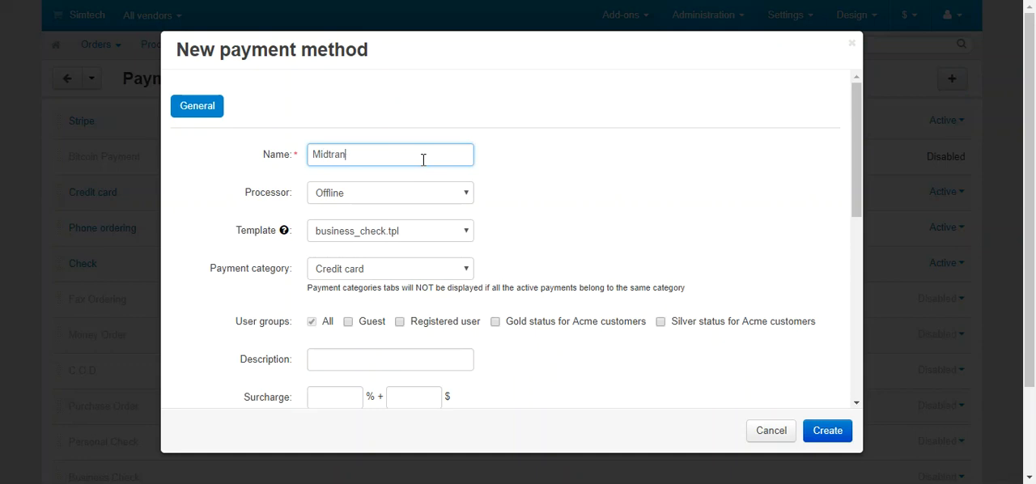
type("s")
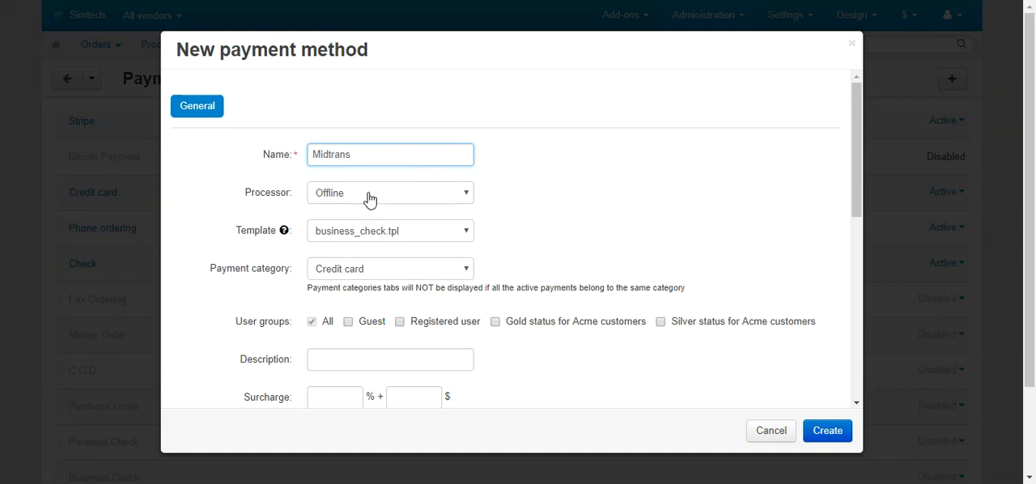
- Set the template to cc_outside.tpl and the processor to Midtrans Payment Gateway
left_click(389, 230)
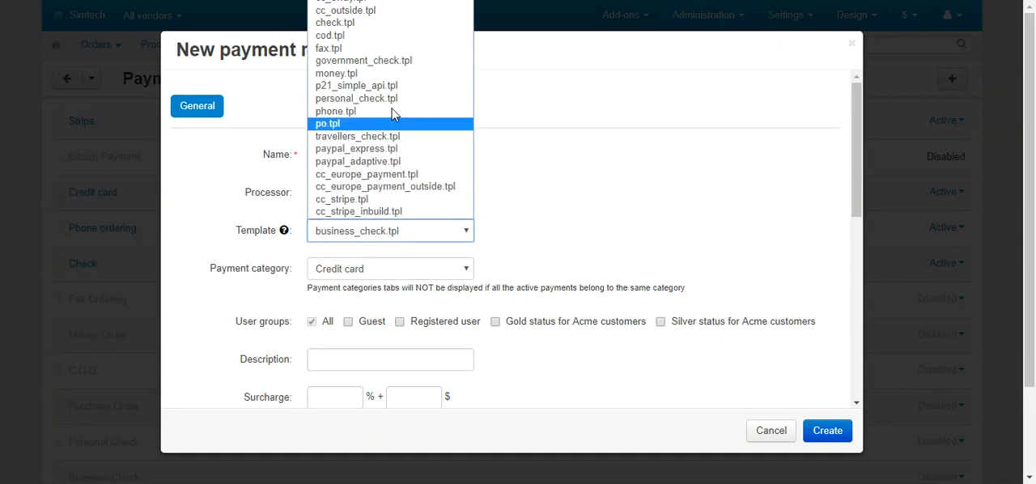
left_click(347, 10)
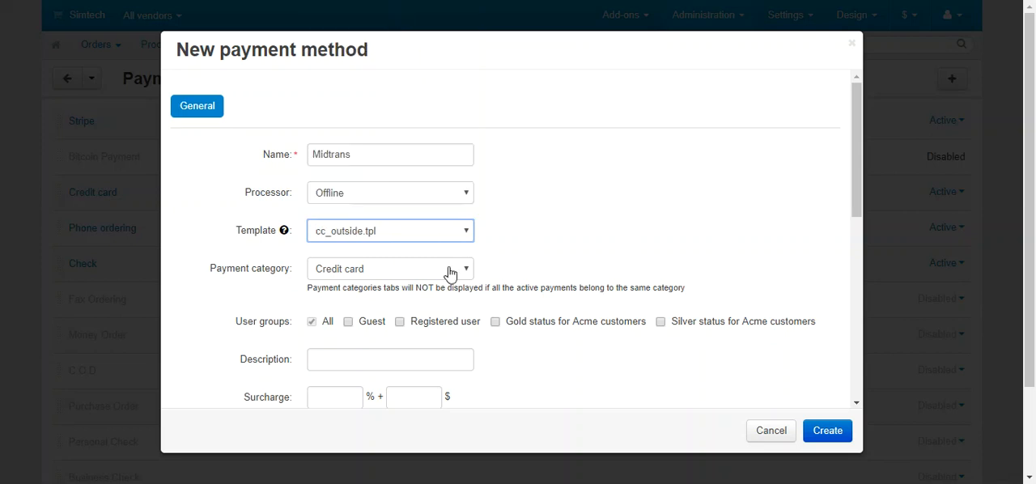
left_click(389, 193)
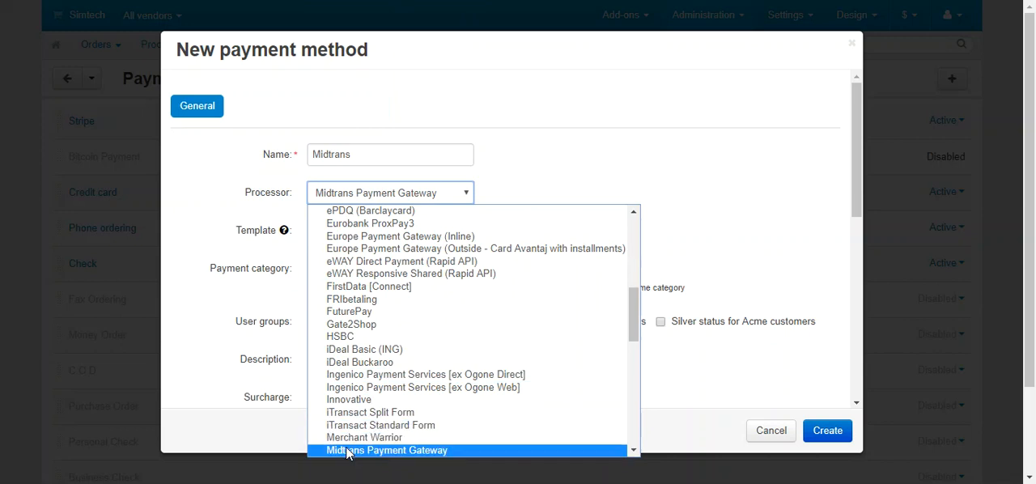
left_click(386, 450)
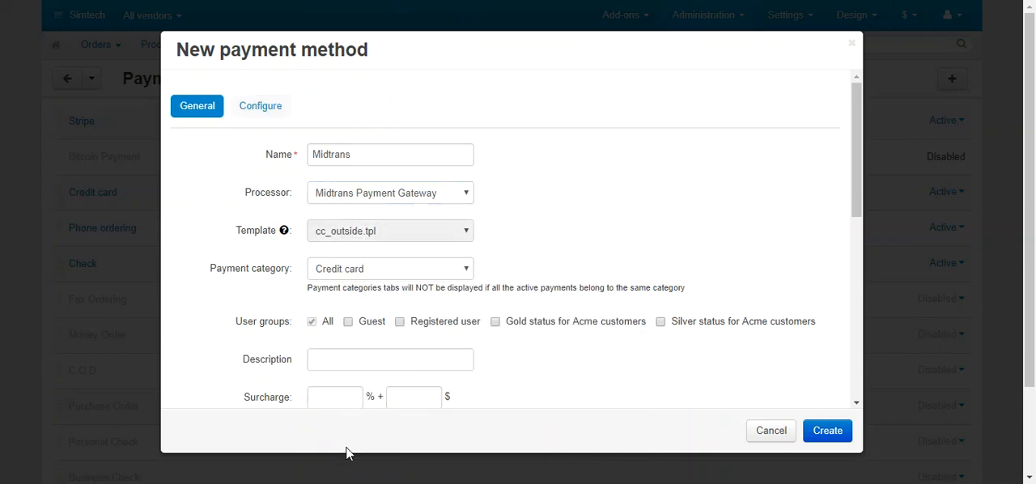
mouse_move(608, 330)
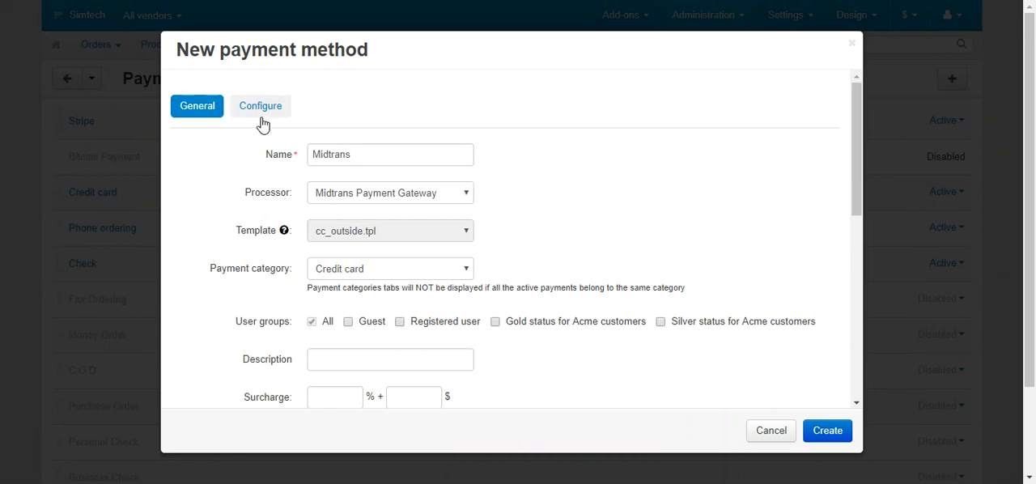
- In the Configure tab, visit the client key, server key and test/live mode fields
left_click(259, 105)
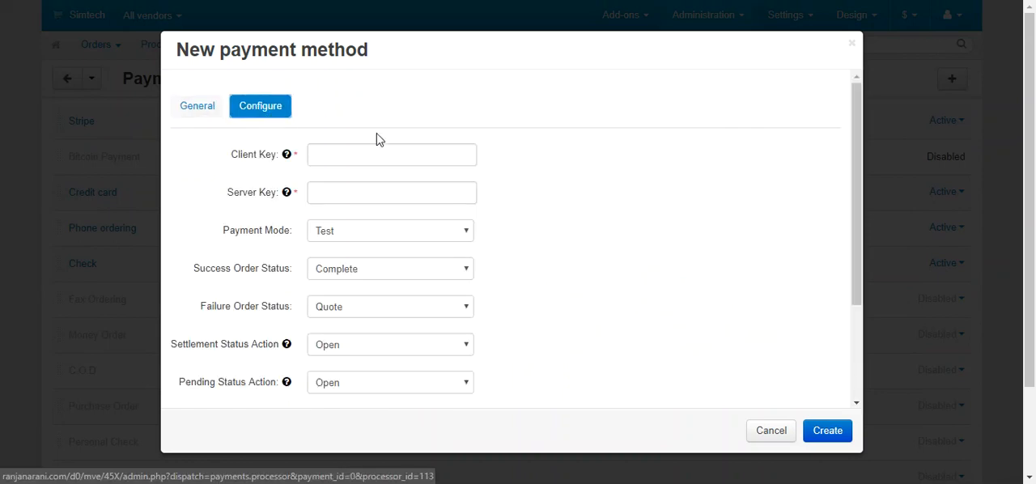
mouse_move(301, 226)
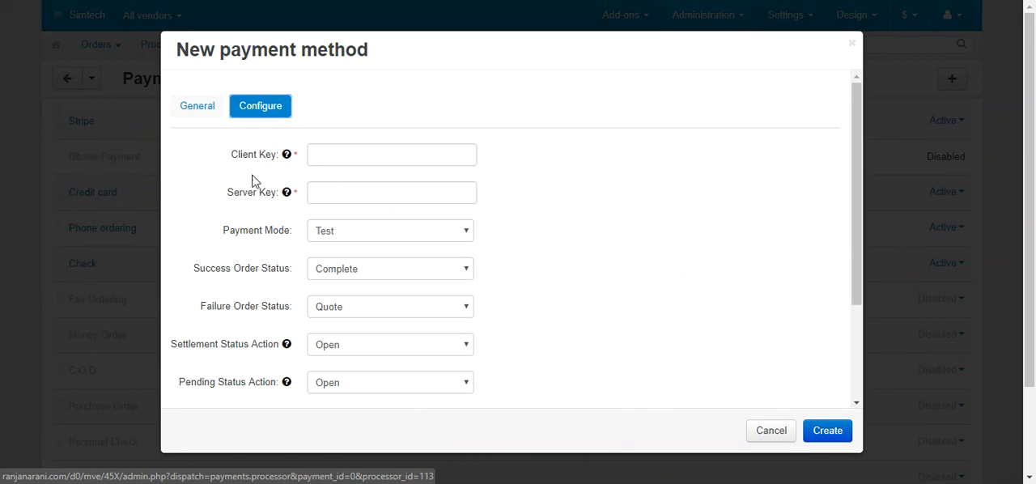
left_click(392, 155)
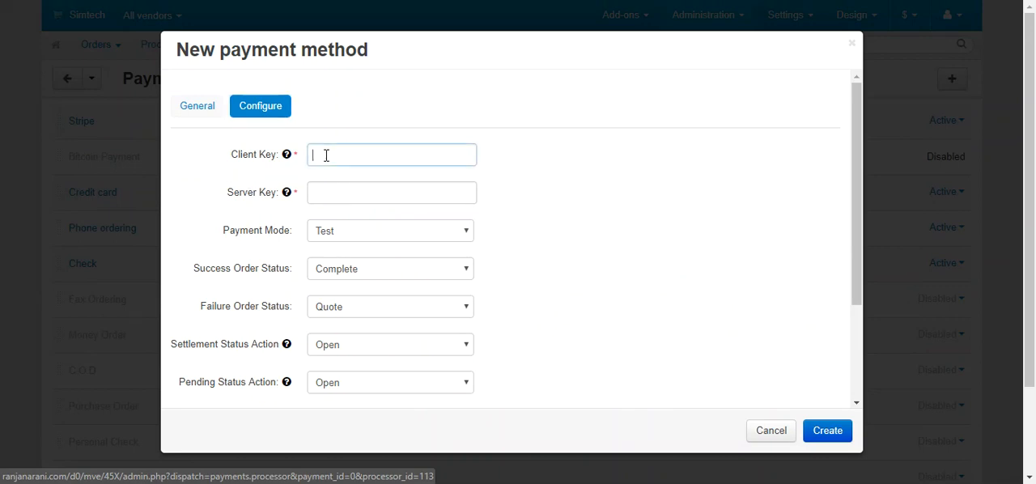
left_click(391, 191)
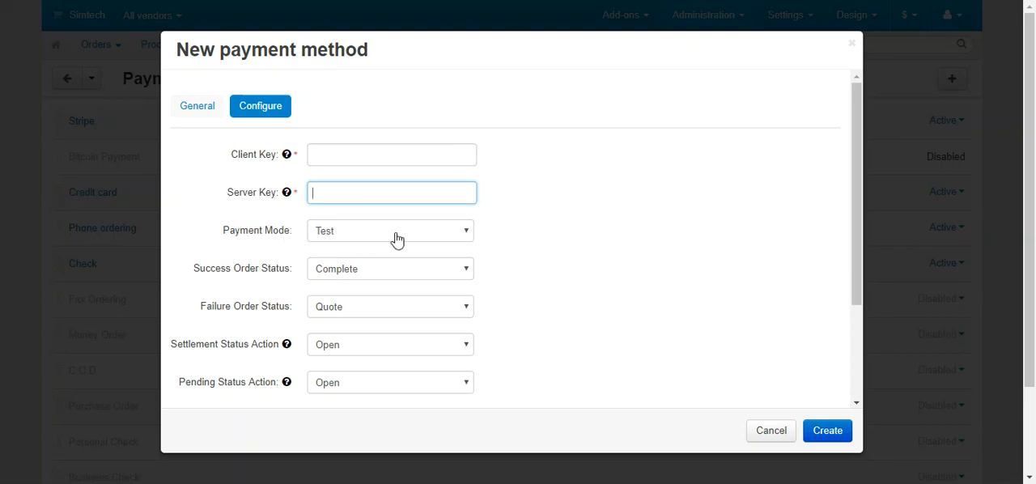
left_click(388, 230)
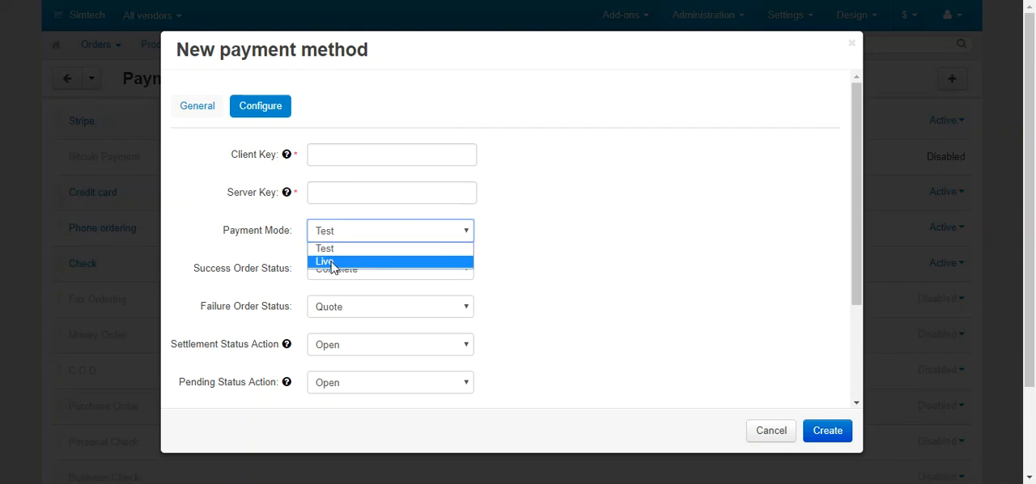
mouse_move(392, 249)
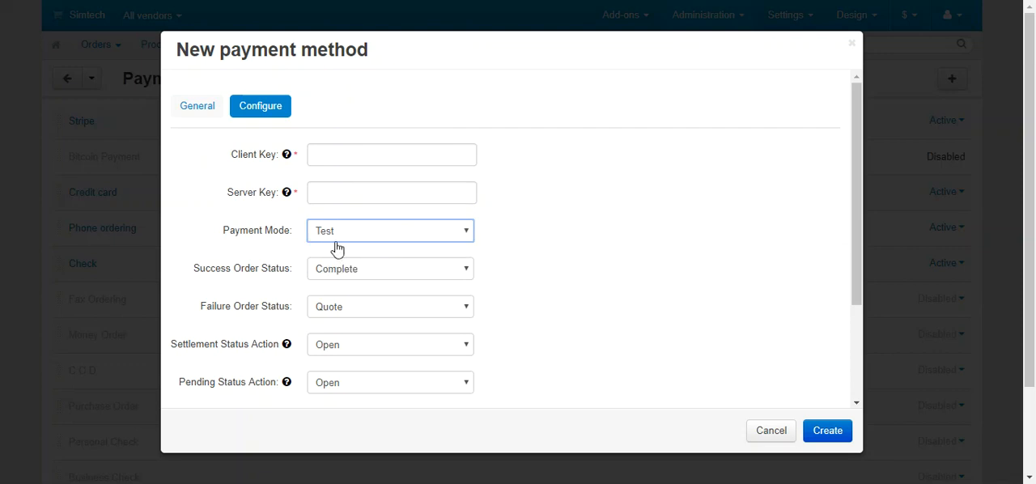
mouse_move(321, 272)
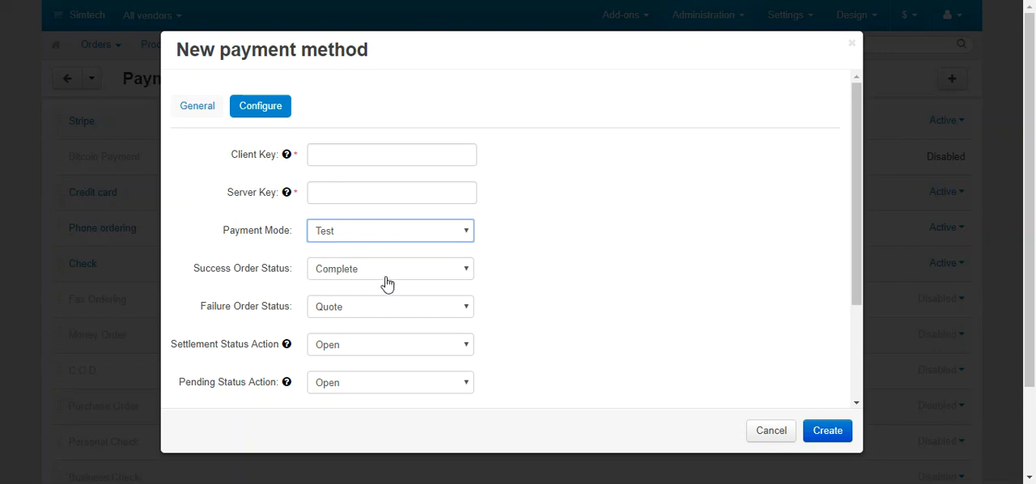
- Set Failure Order Status to Complete and Pending Status Action to Declined
left_click(389, 269)
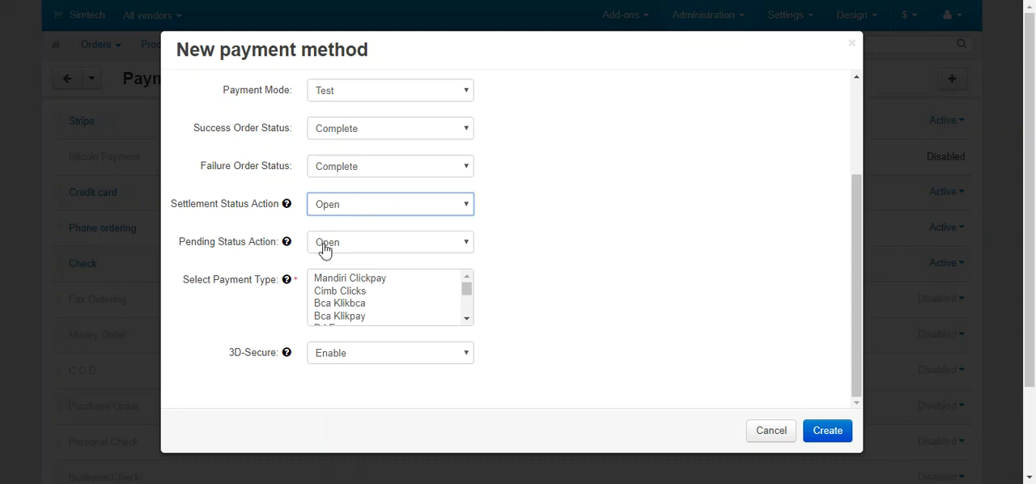
mouse_move(339, 251)
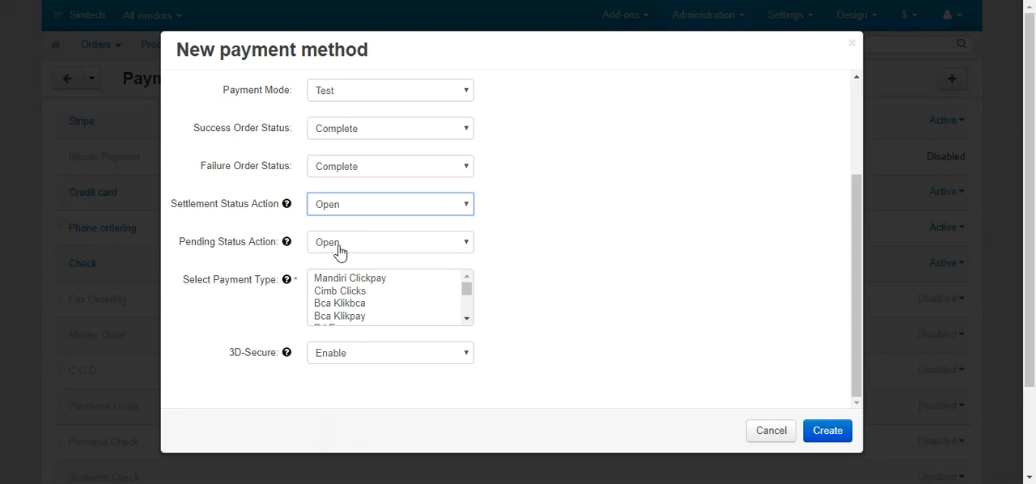
left_click(389, 241)
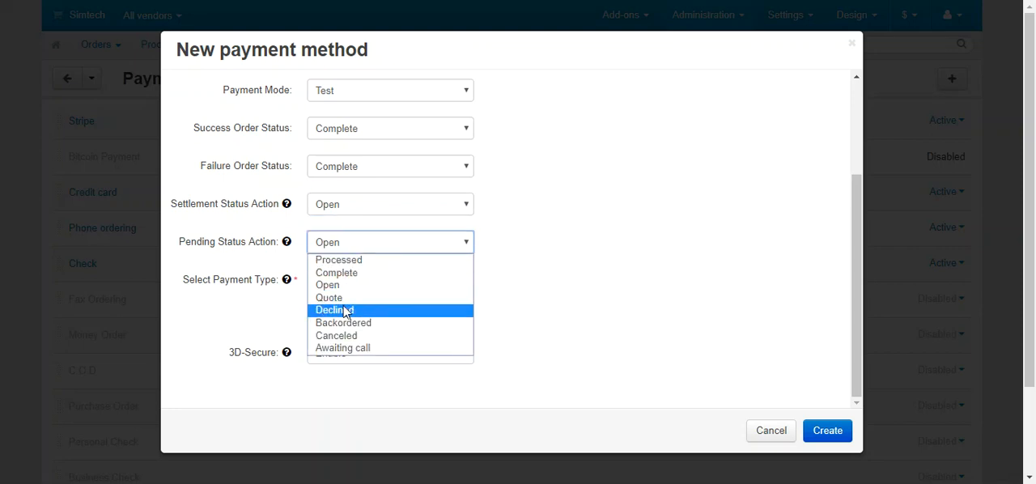
left_click(334, 311)
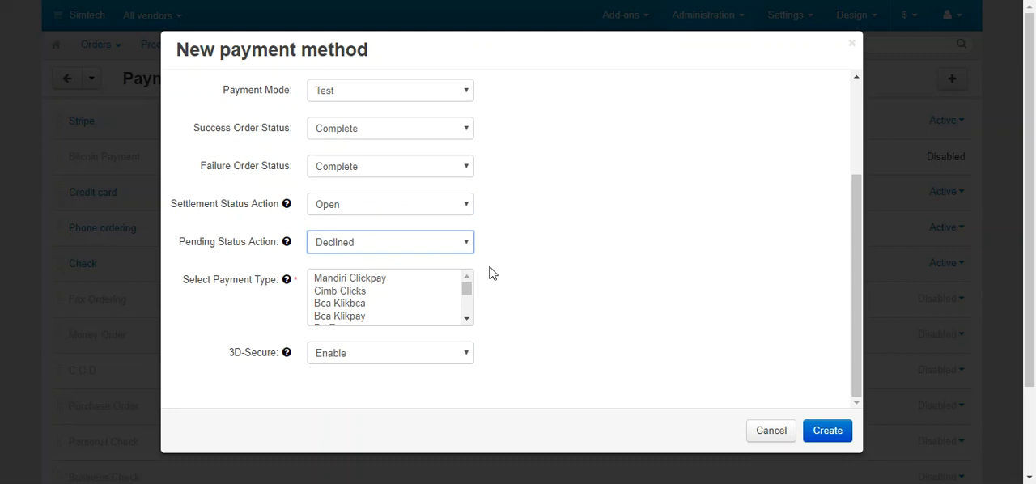
- Select every payment type from Mandiri Clickpay through Credit Card in Select Payment Type
scroll("down", 3)
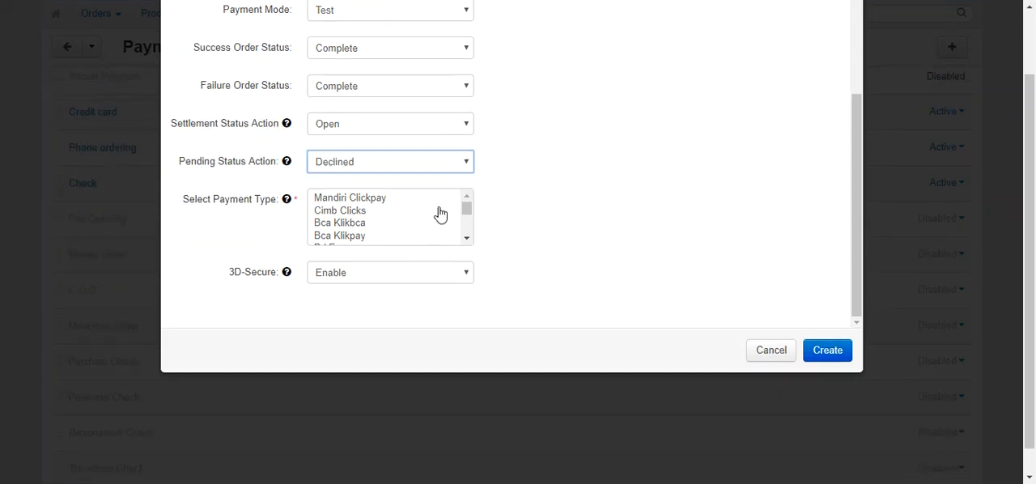
left_click(350, 198)
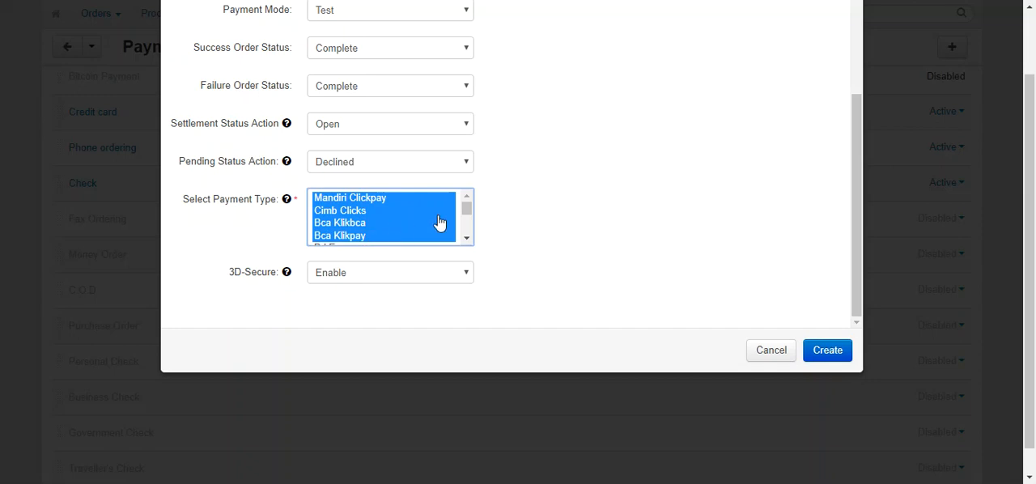
scroll("down", 3)
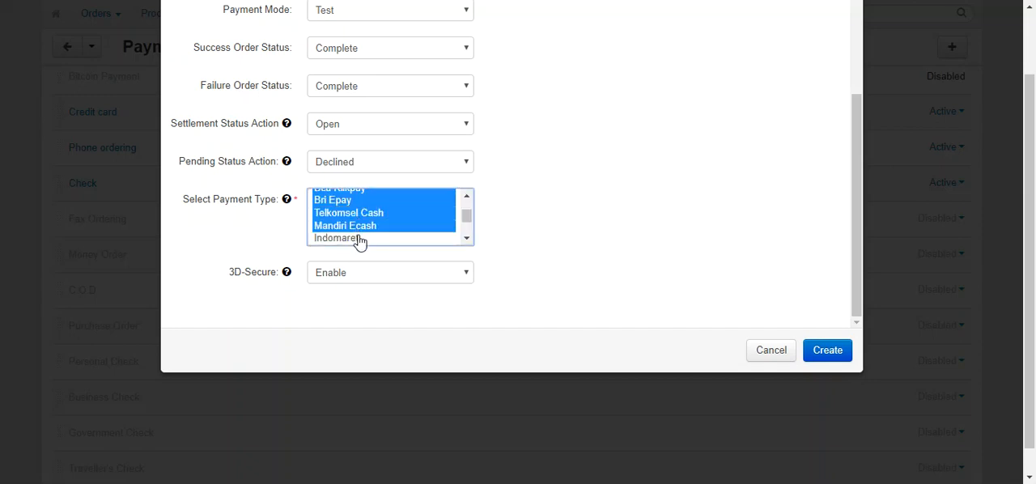
scroll("down", 3)
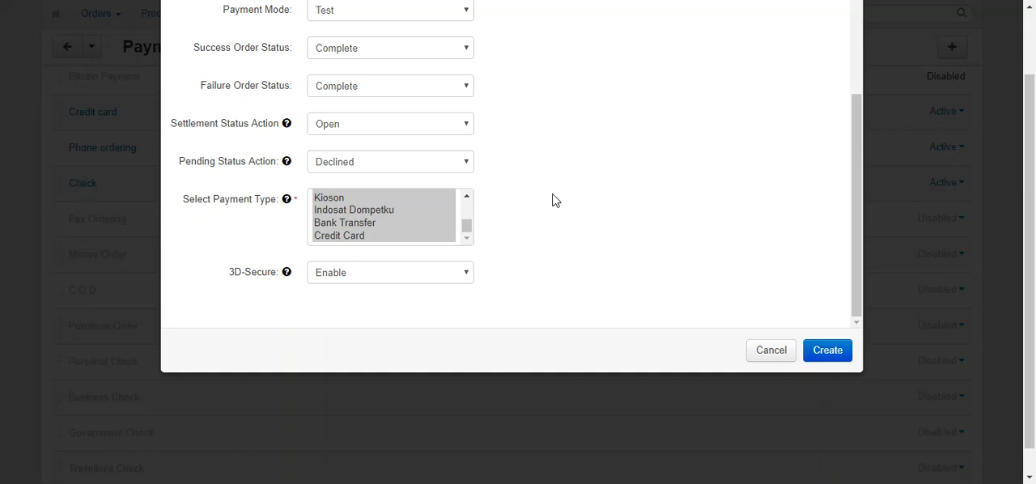
mouse_move(460, 281)
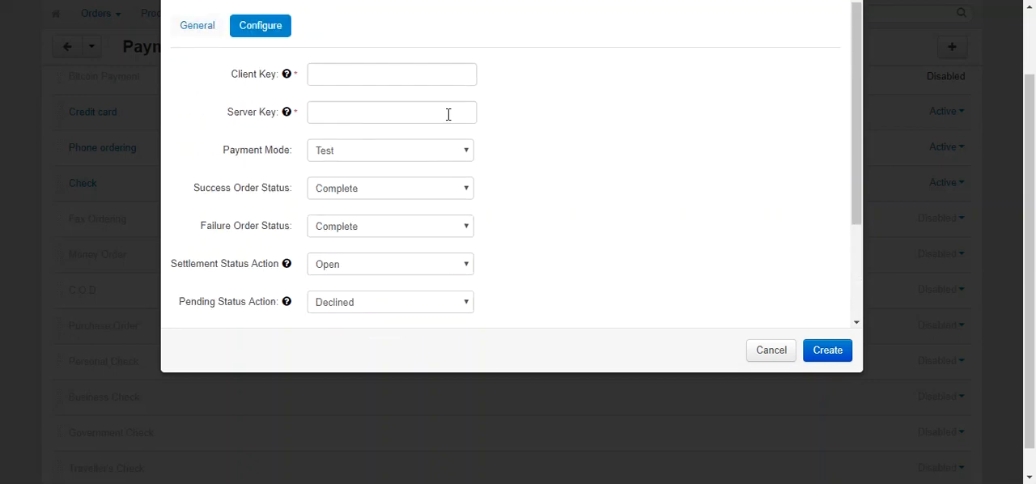
scroll("down", 3)
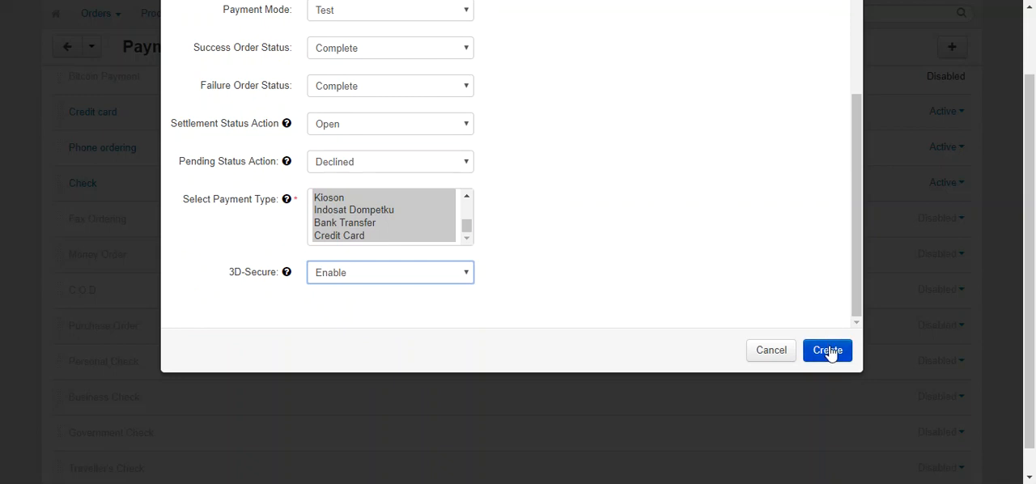
- Create the Midtrans payment method so it appears Active in the payment methods list
left_click(826, 349)
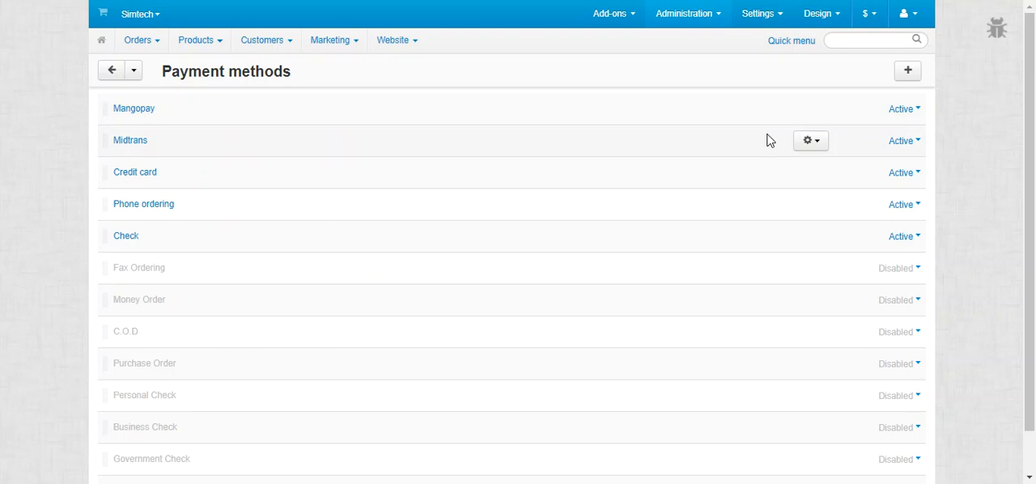
left_click(136, 39)
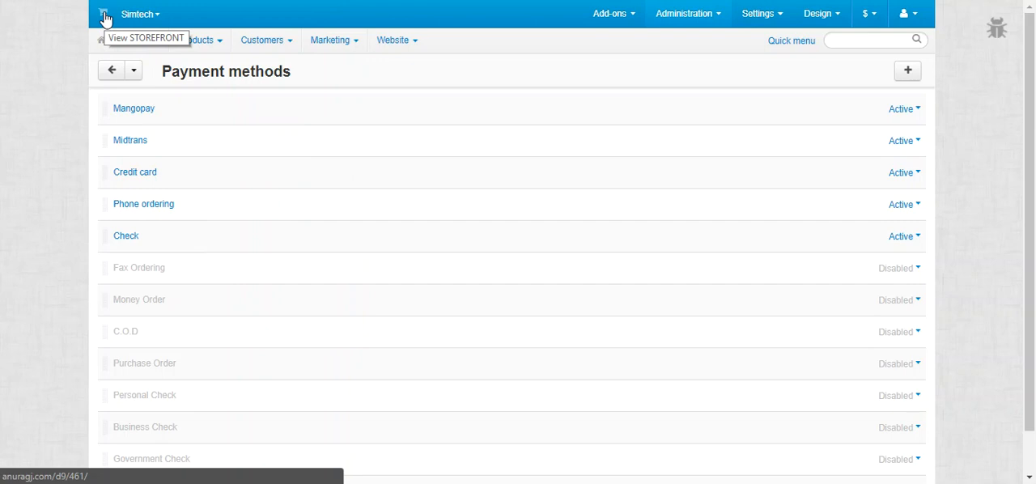
- On the storefront, add the X-Box One to the cart, check out and continue past shipping options
left_click(104, 14)
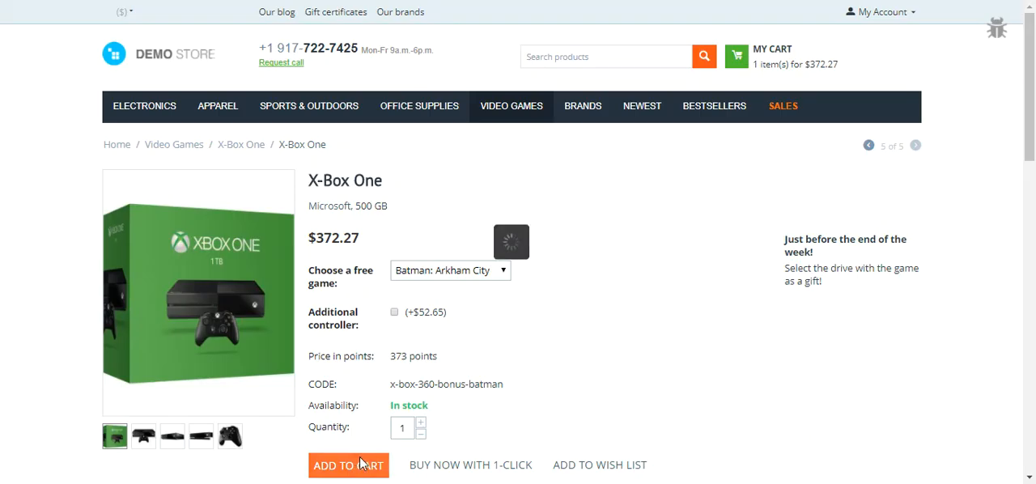
left_click(348, 464)
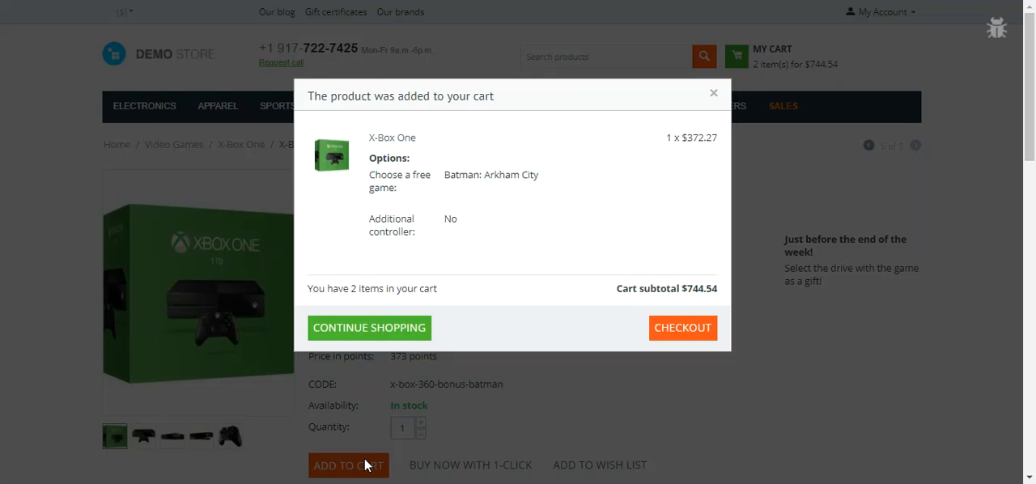
left_click(684, 327)
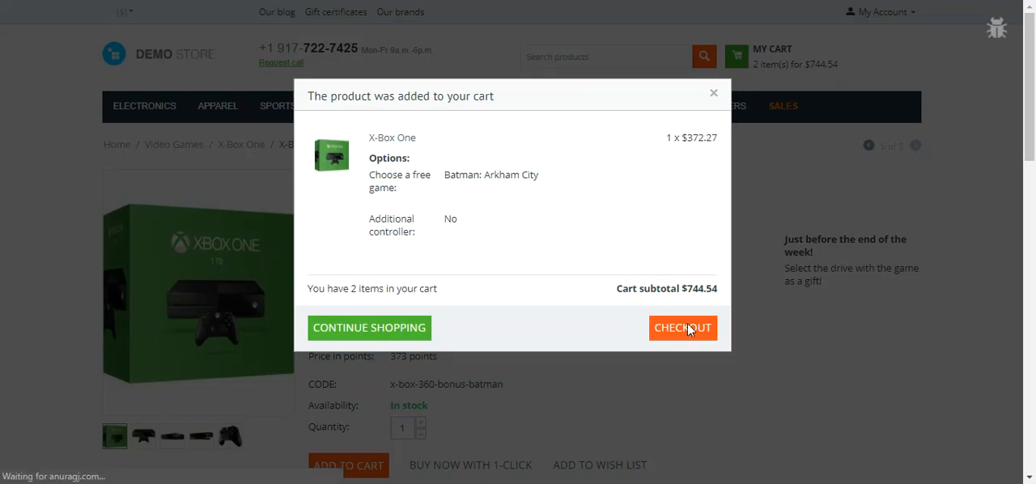
left_click(683, 328)
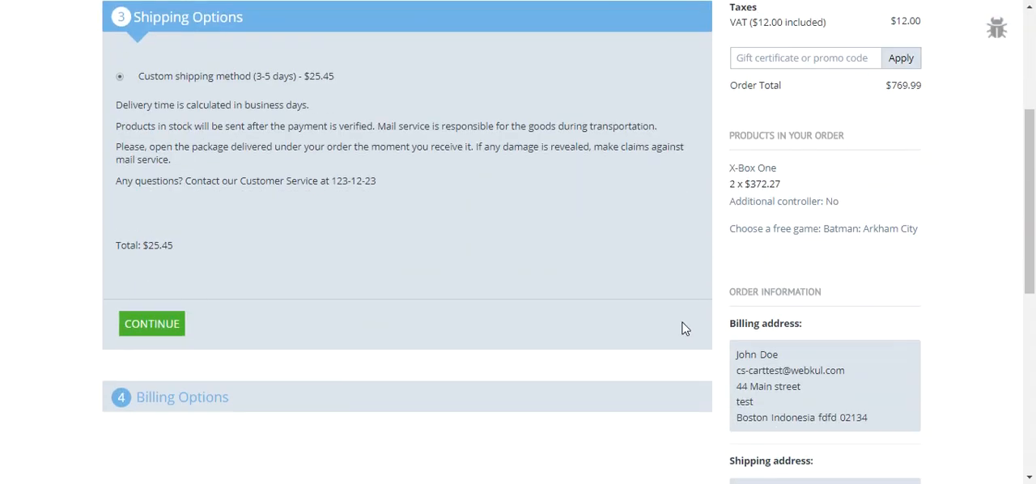
left_click(152, 324)
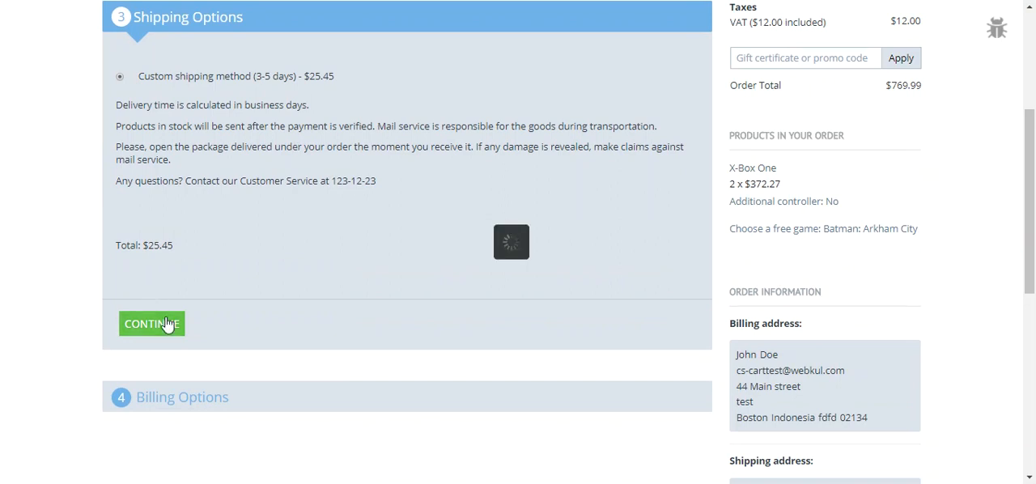
- Choose Midtrans in Billing Options and submit the order
left_click(152, 324)
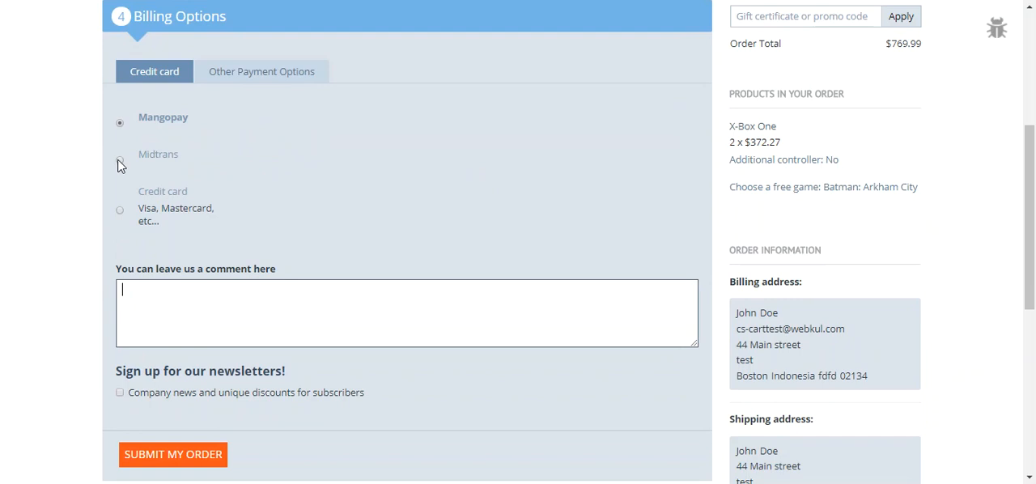
left_click(120, 158)
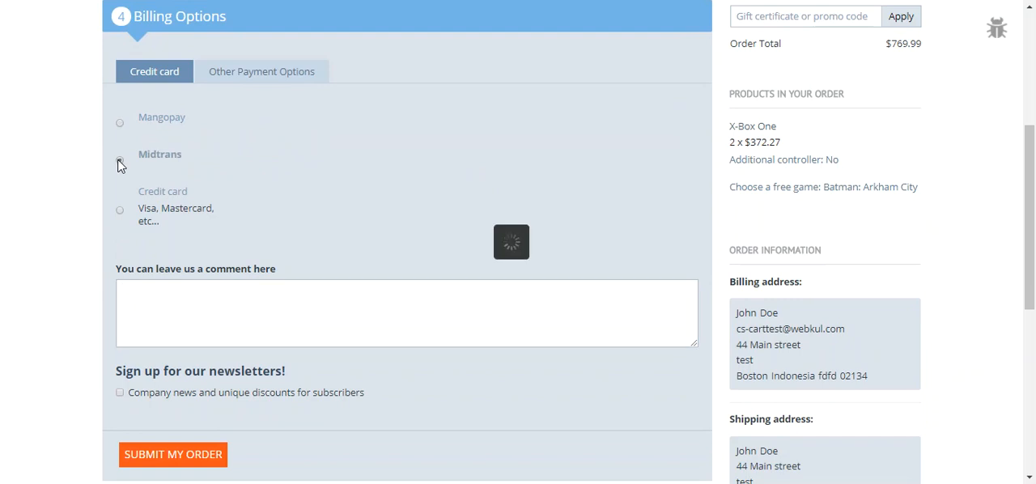
left_click(120, 159)
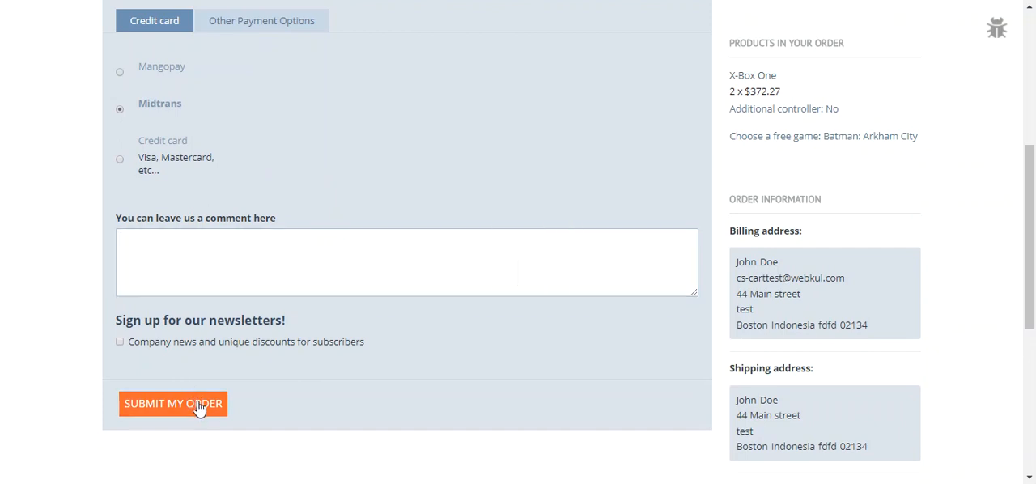
left_click(172, 403)
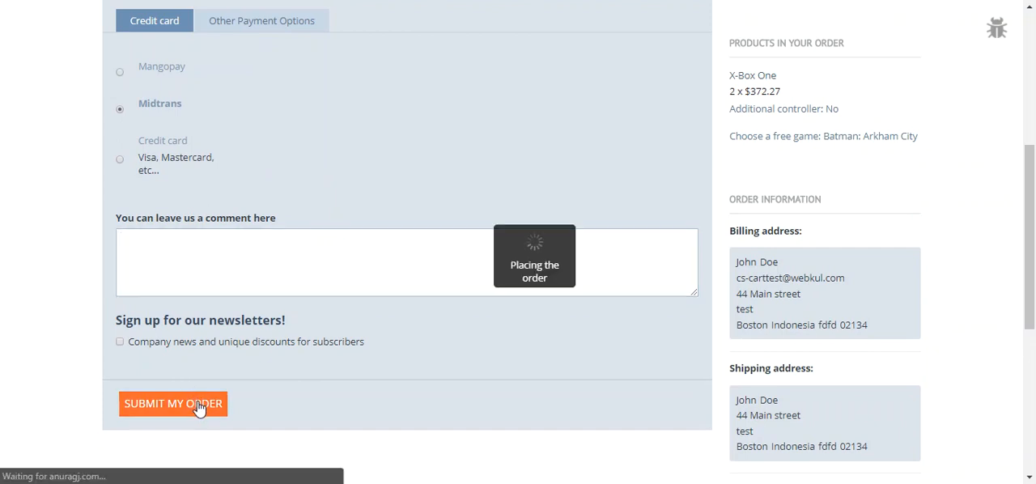
left_click(171, 404)
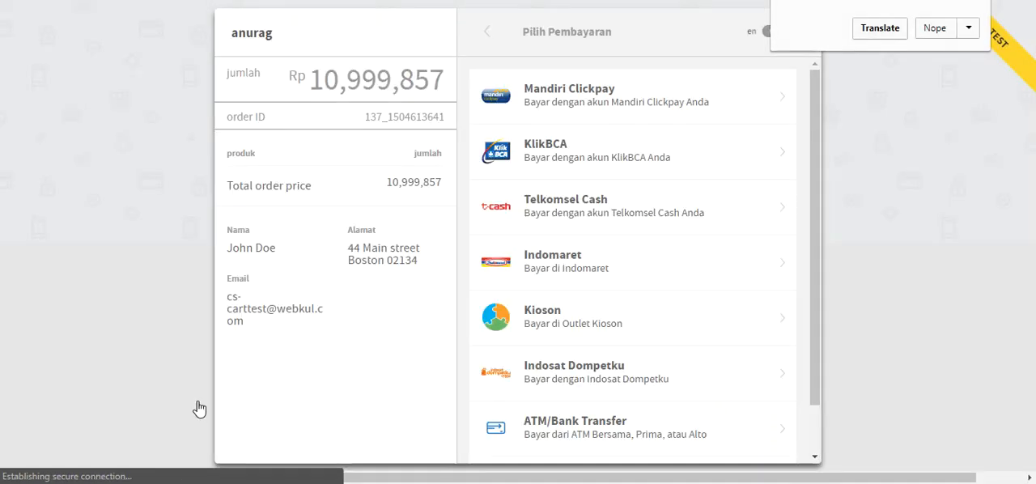
mouse_move(777, 236)
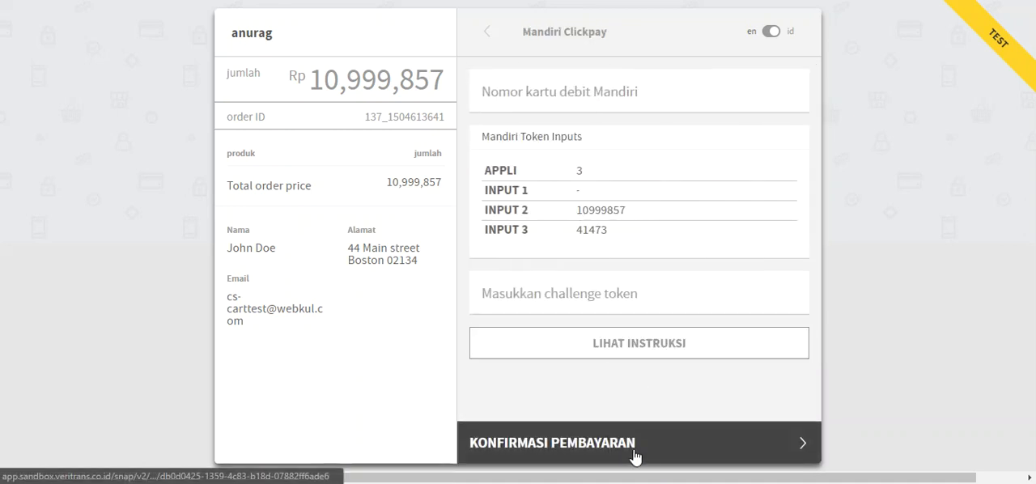
- On the Midtrans Snap page, view Mandiri Clickpay then return to the payment selection list
left_click(771, 31)
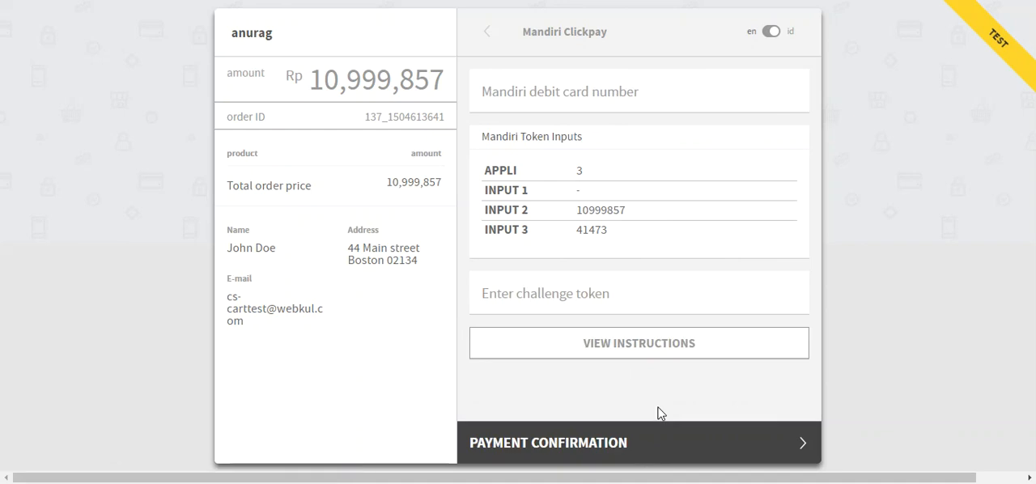
mouse_move(625, 185)
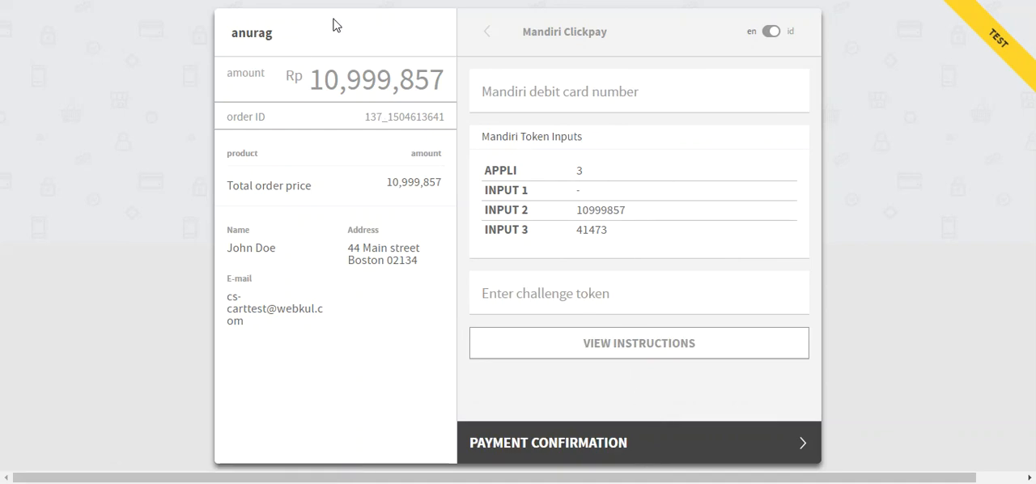
left_click(485, 32)
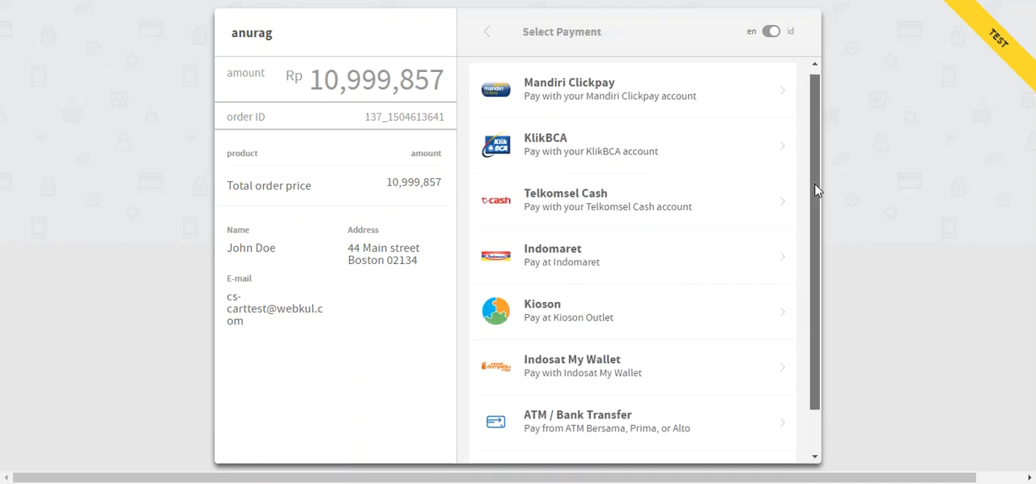
scroll("down", 3)
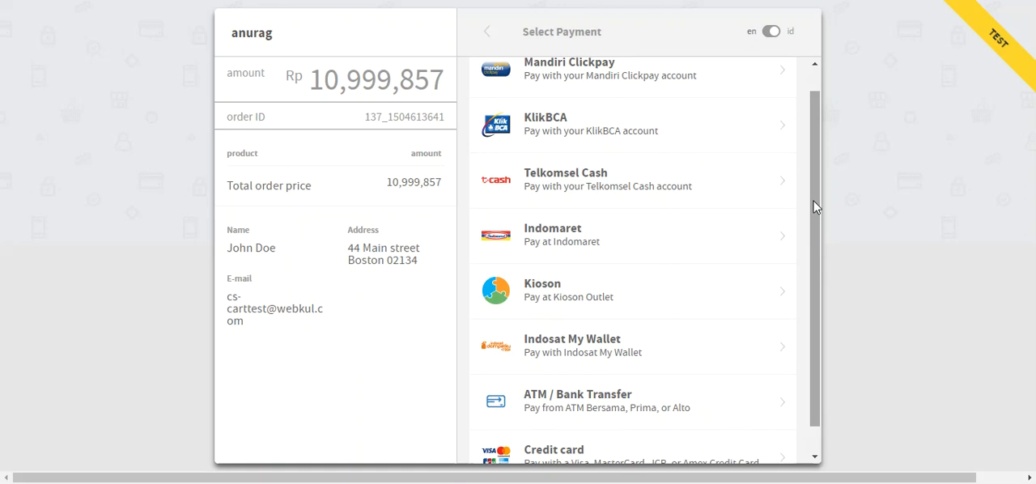